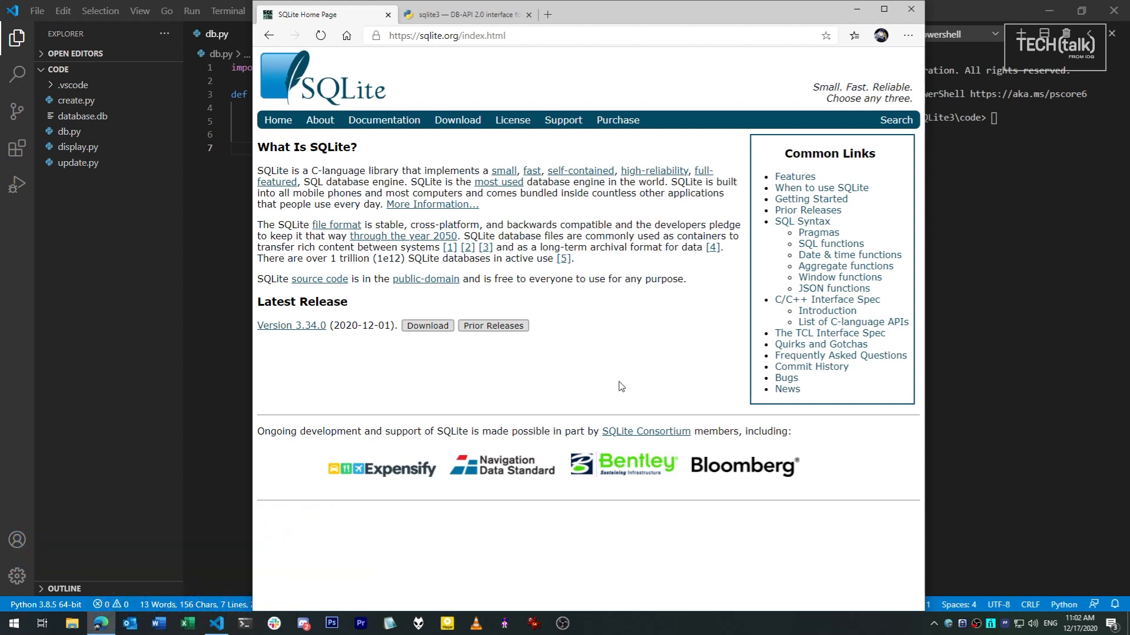
pyautogui.moveTo(582, 376)
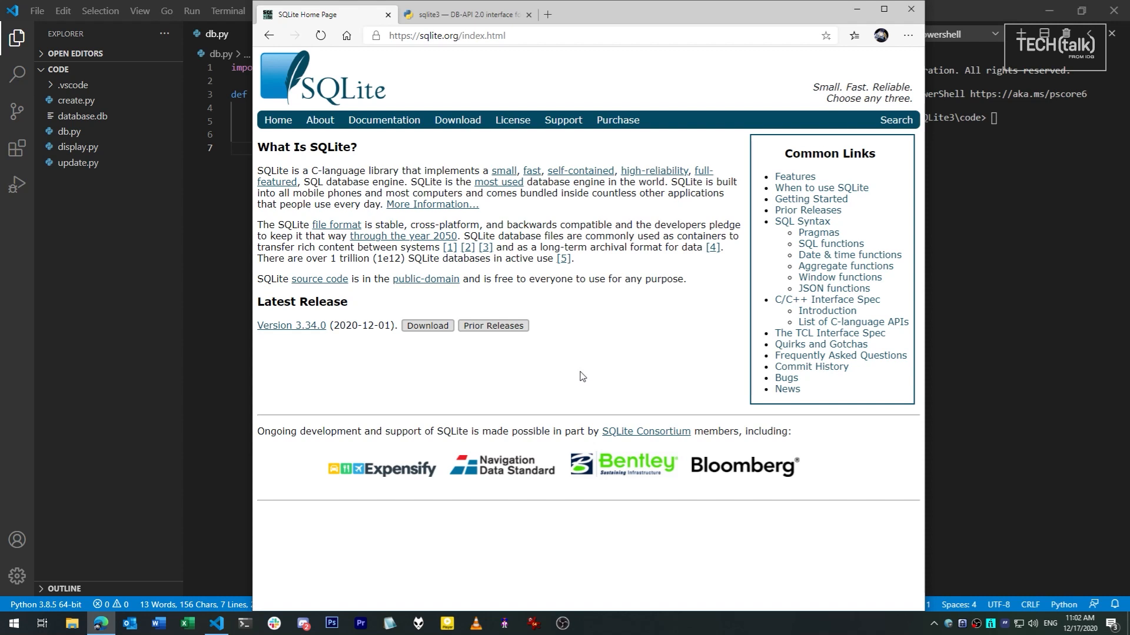
pyautogui.moveTo(544, 381)
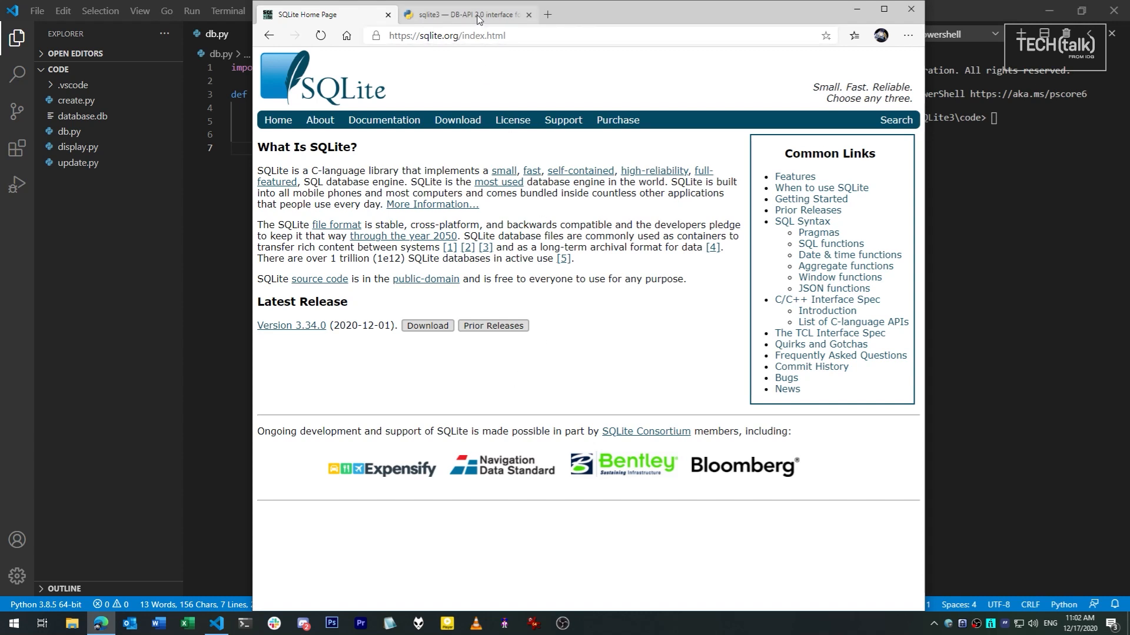
# Compare the SQLite home page with the Python sqlite3 docs, scrolling past the create-table and insert examples.
pyautogui.click(466, 15)
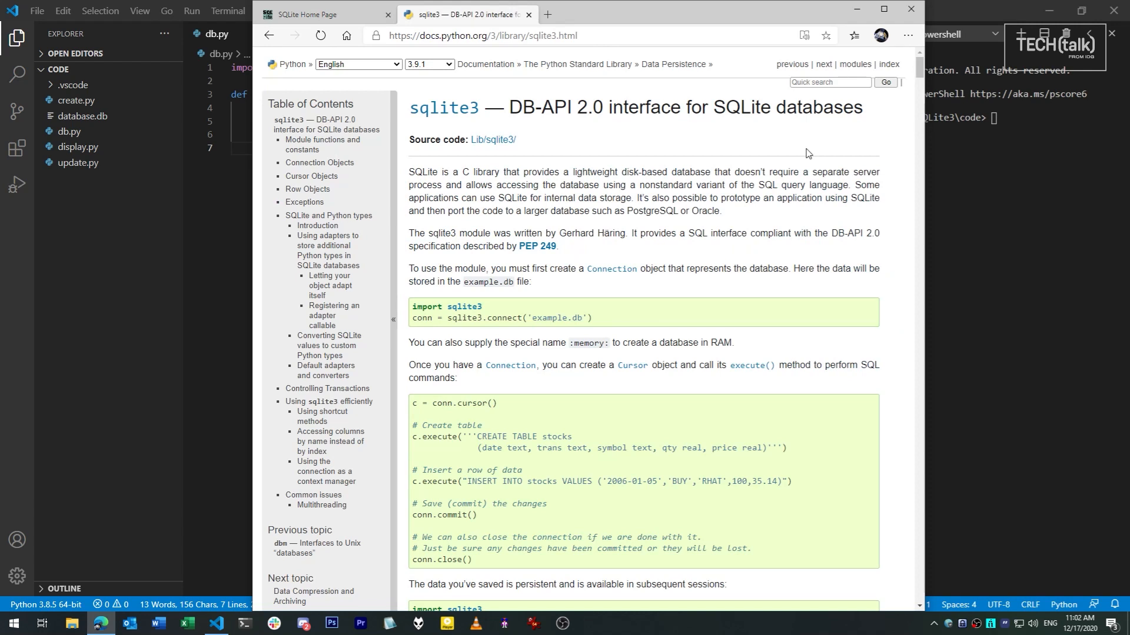
pyautogui.moveTo(726, 181)
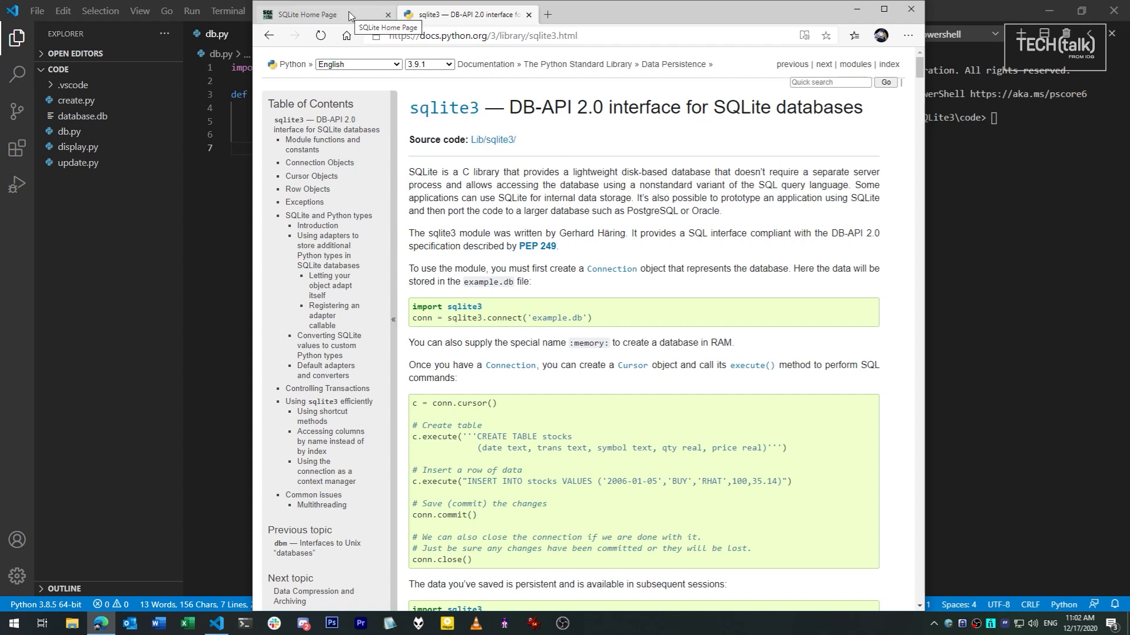
pyautogui.click(308, 14)
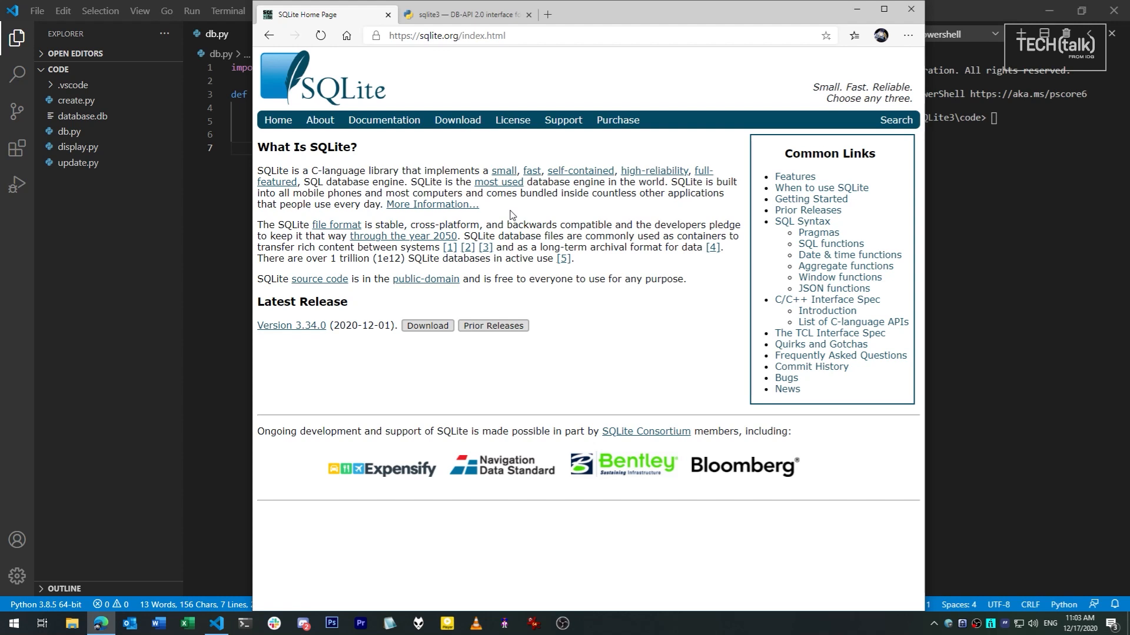
pyautogui.click(465, 14)
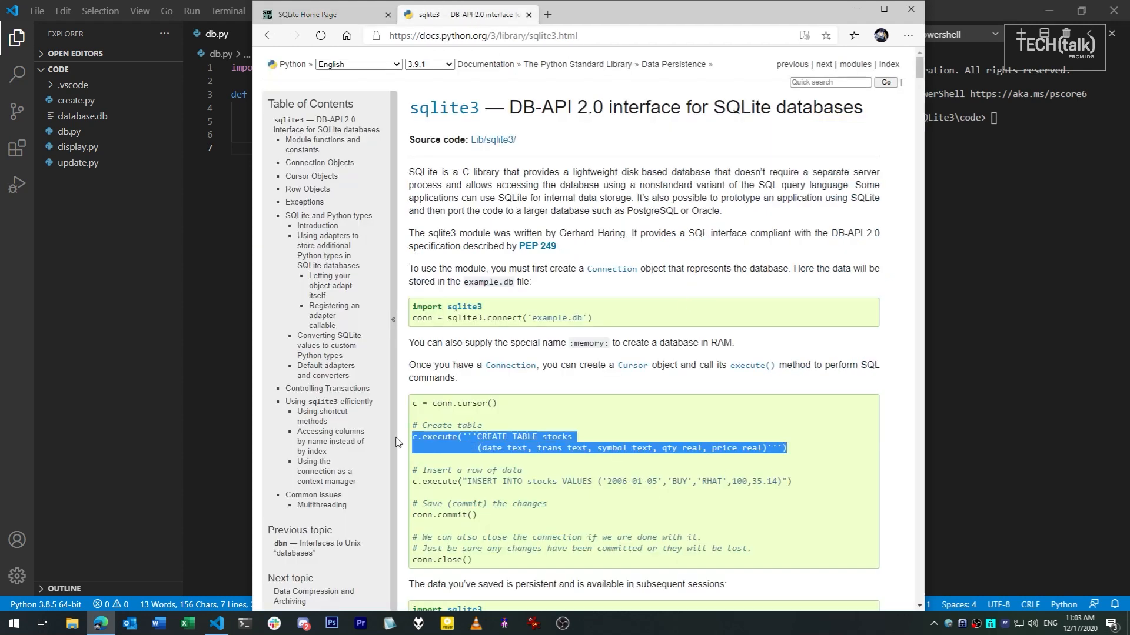
pyautogui.moveTo(806, 490)
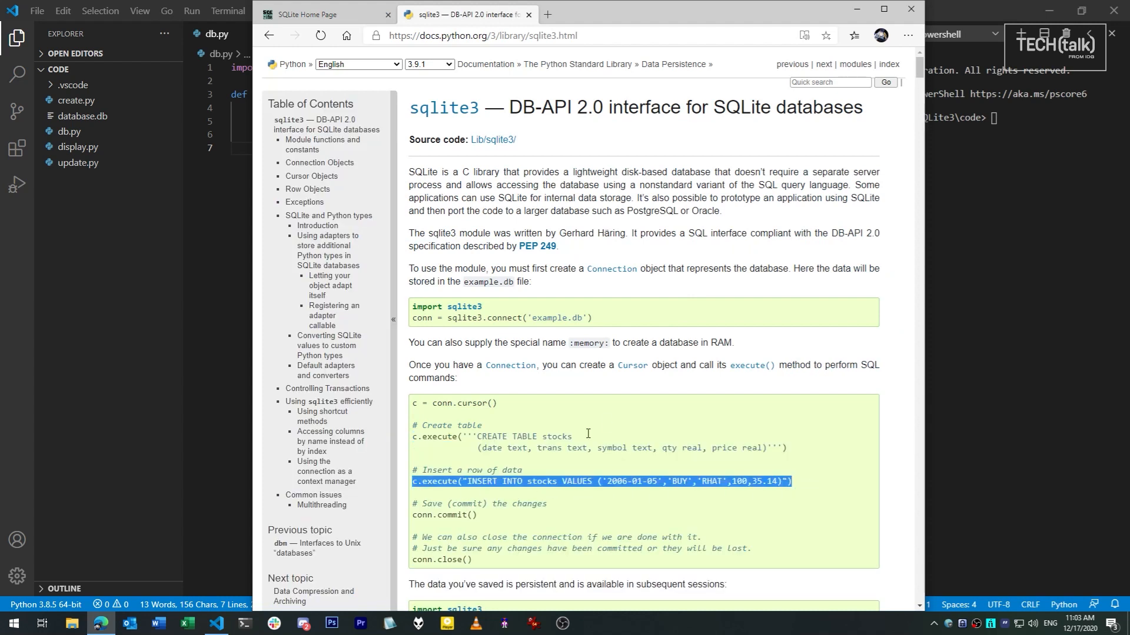
pyautogui.scroll(-3)
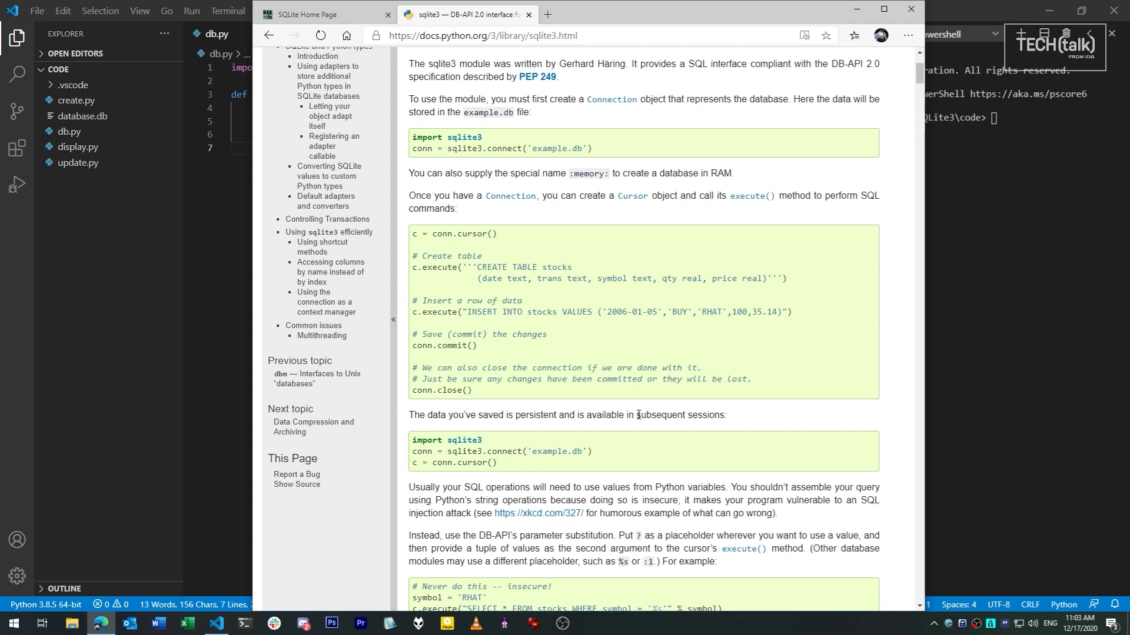
pyautogui.moveTo(463, 263)
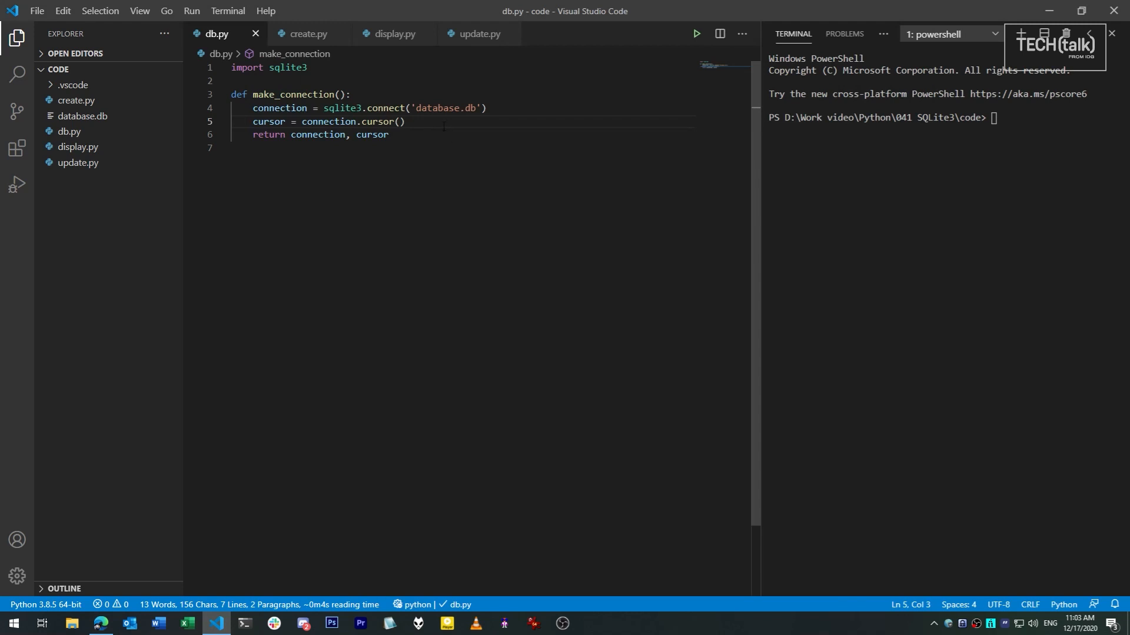
pyautogui.click(245, 80)
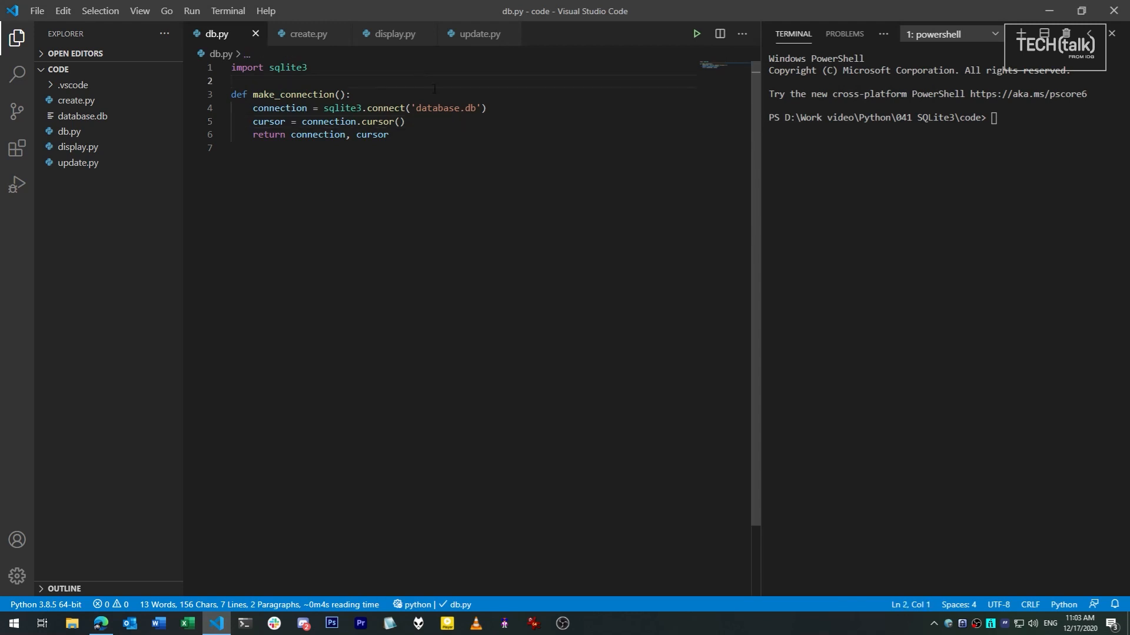
pyautogui.doubleClick(436, 108)
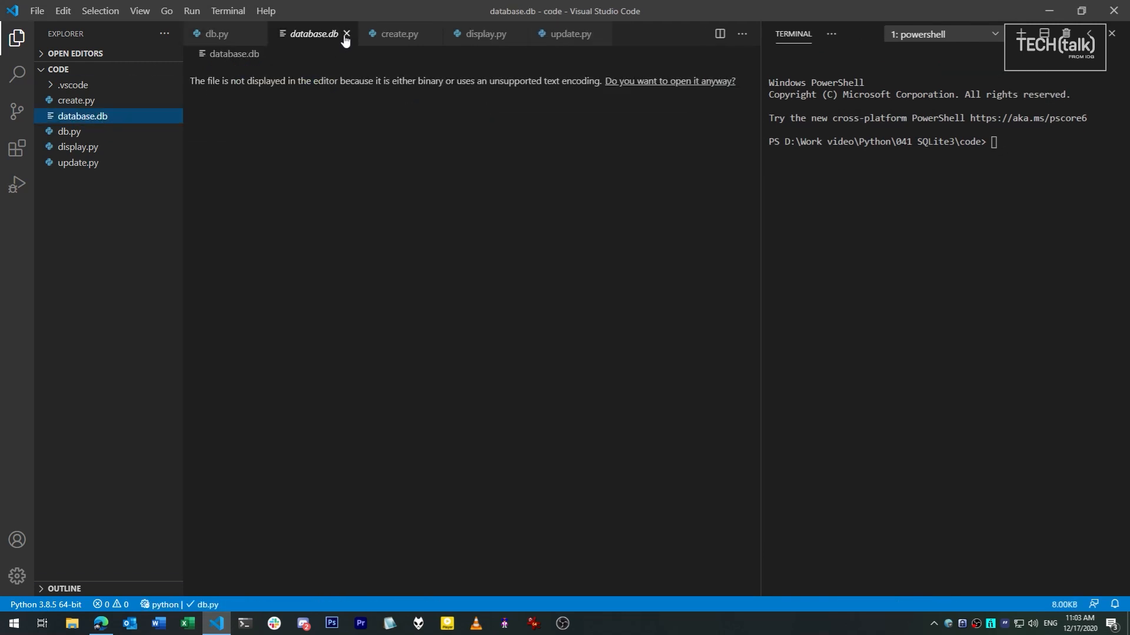
pyautogui.click(346, 34)
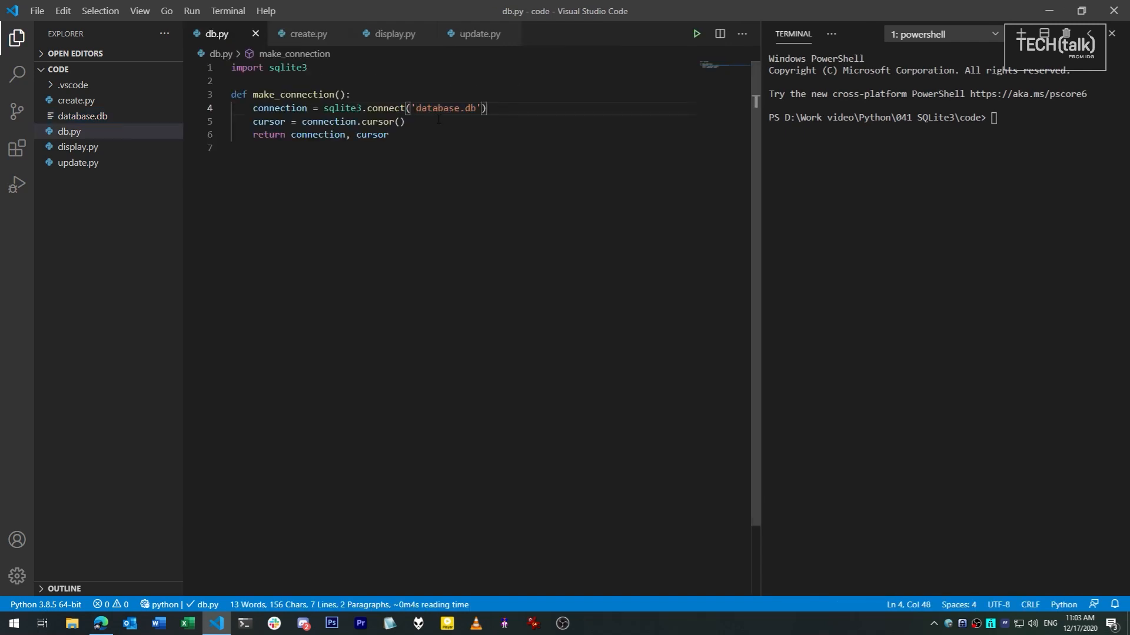
pyautogui.click(279, 108)
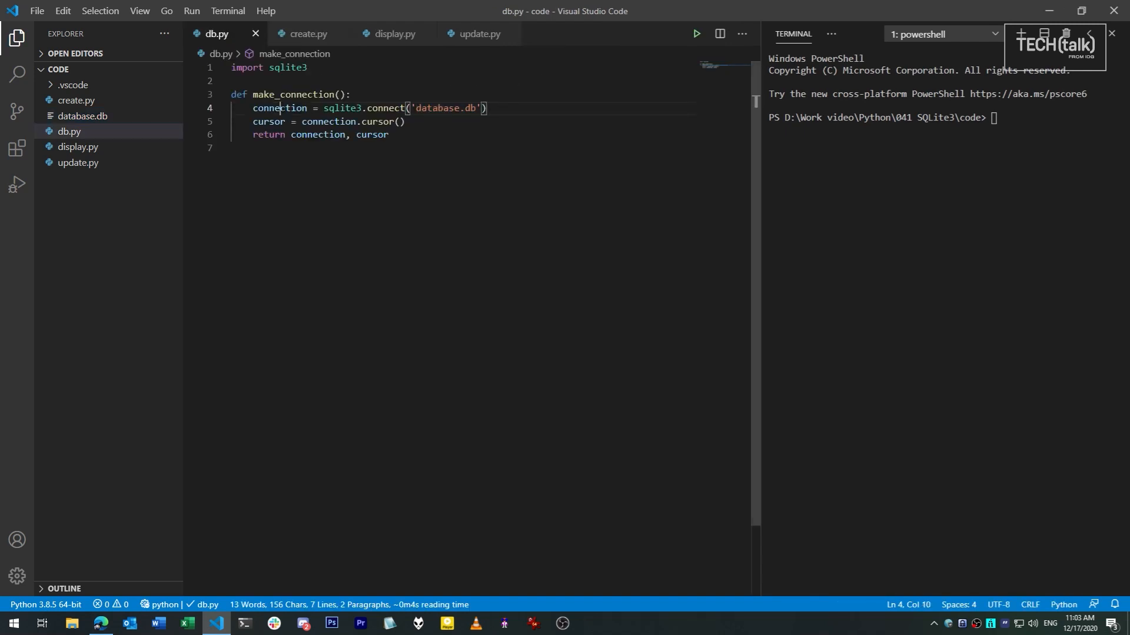
pyautogui.doubleClick(279, 108)
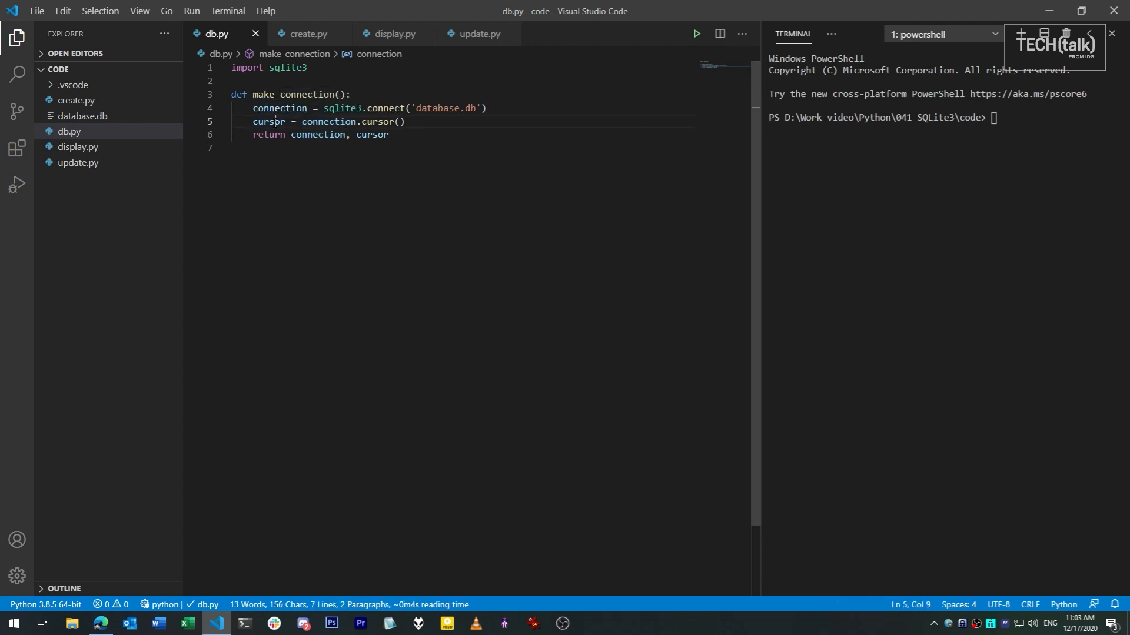
pyautogui.doubleClick(269, 122)
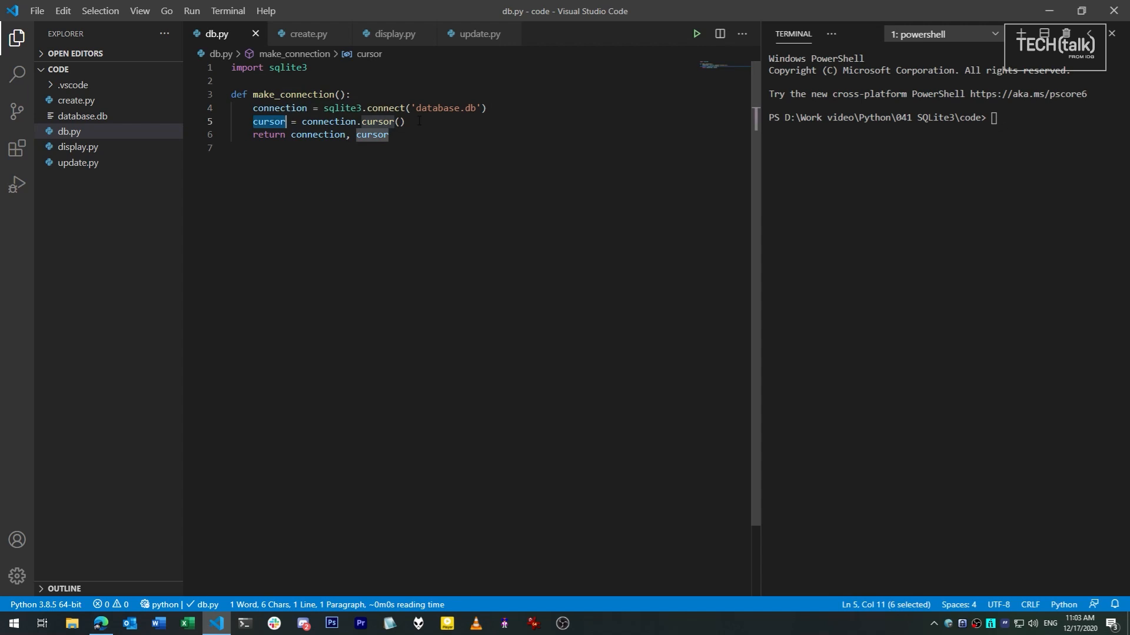
pyautogui.click(407, 135)
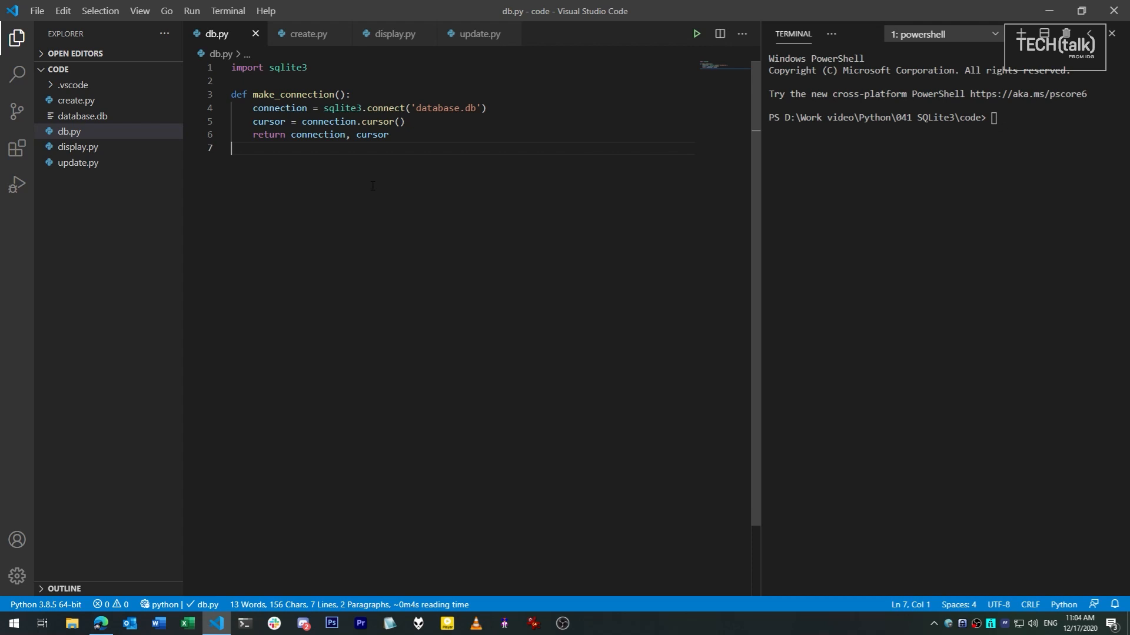
pyautogui.moveTo(319, 48)
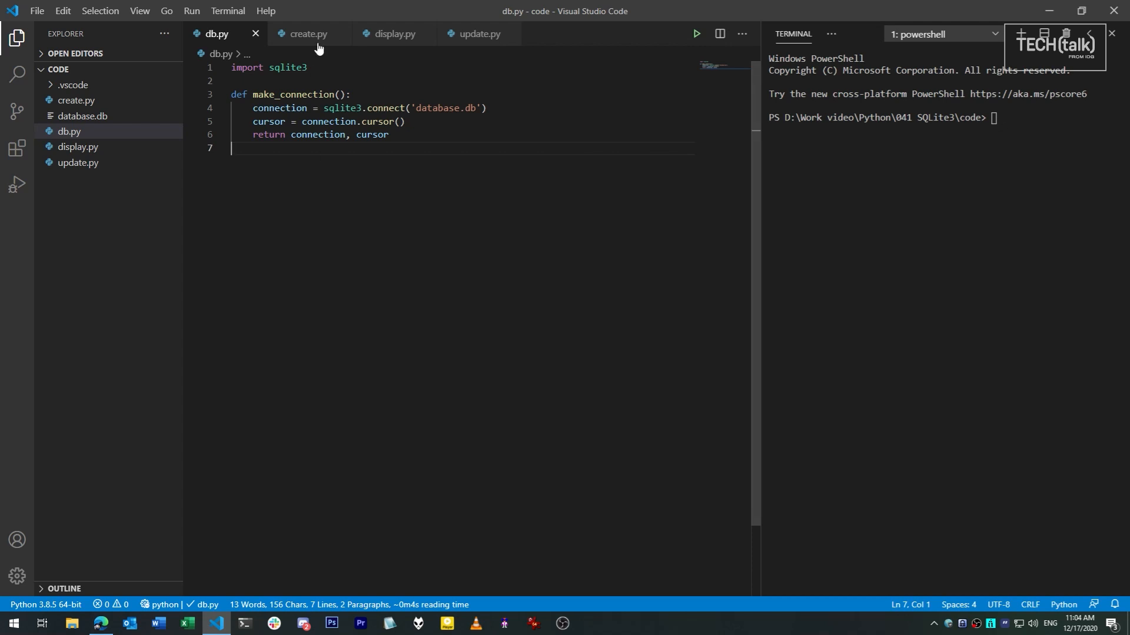
pyautogui.click(306, 33)
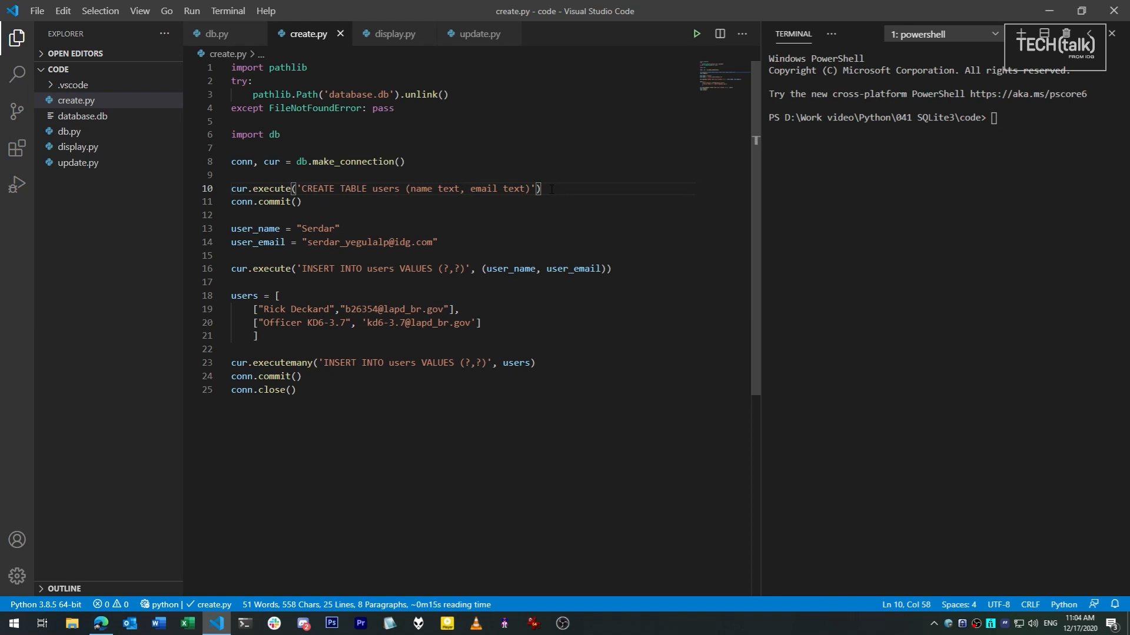
pyautogui.moveTo(273, 188)
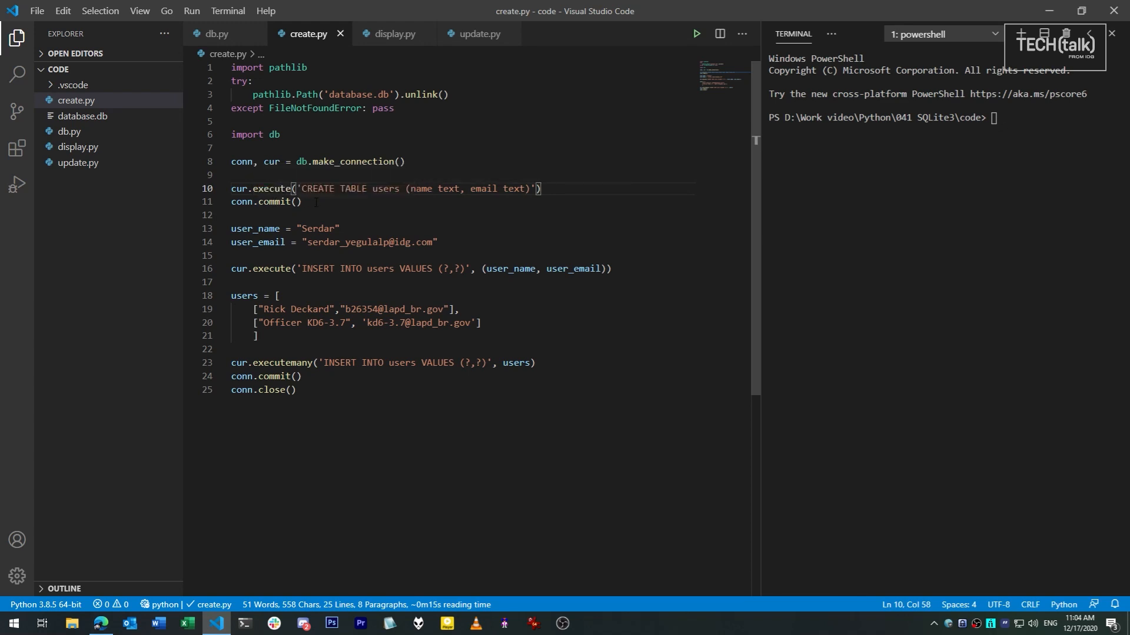
pyautogui.click(296, 202)
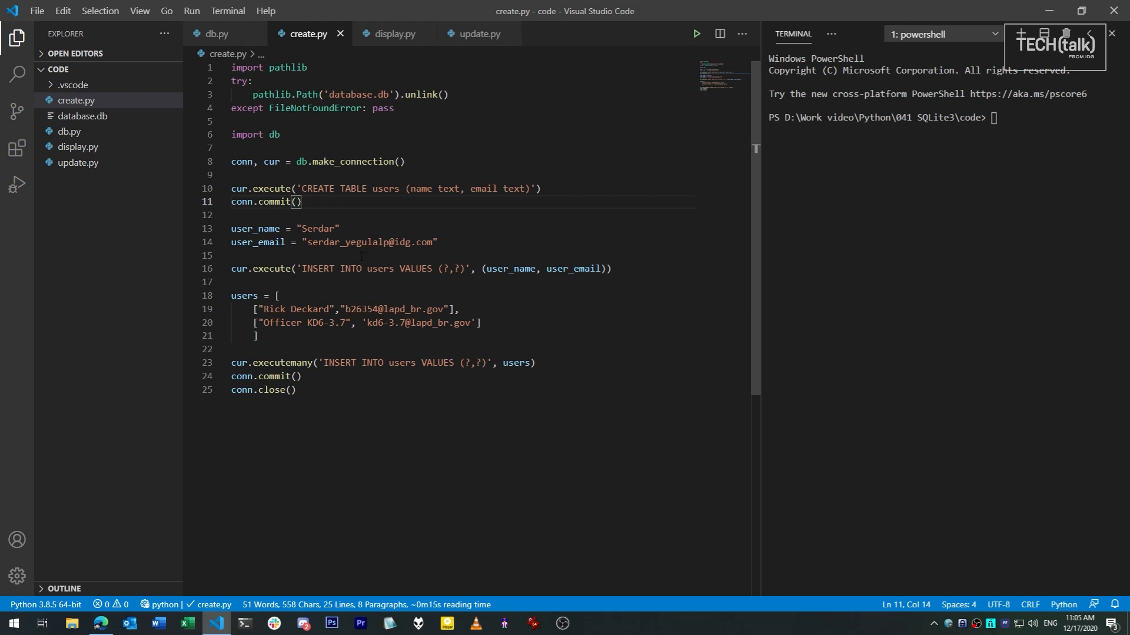
pyautogui.doubleClick(318, 269)
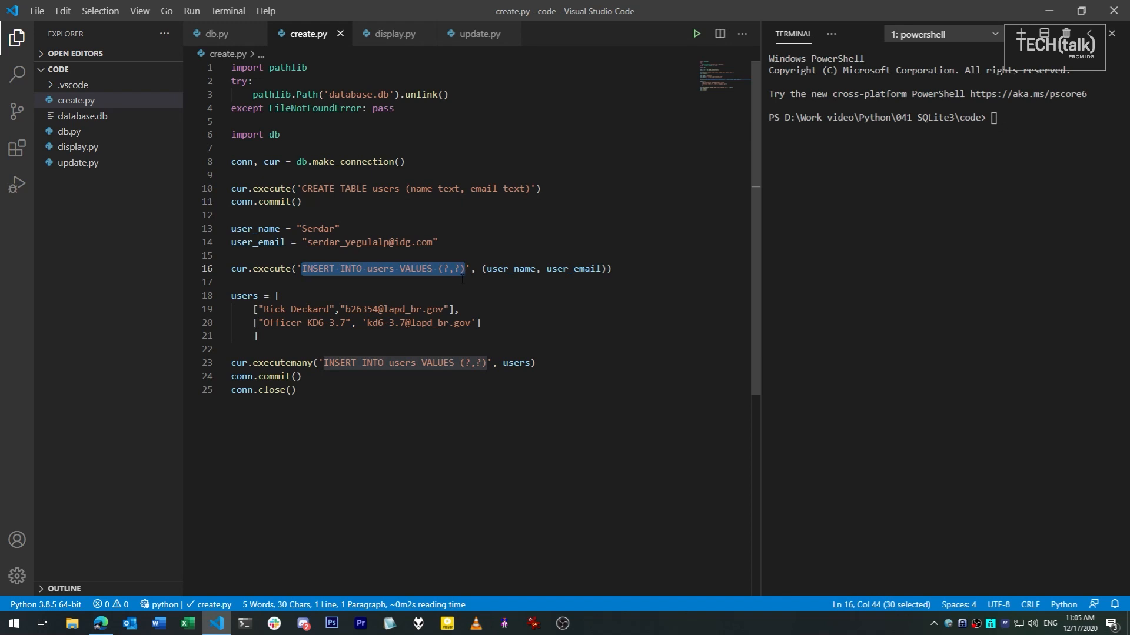
pyautogui.doubleClick(573, 269)
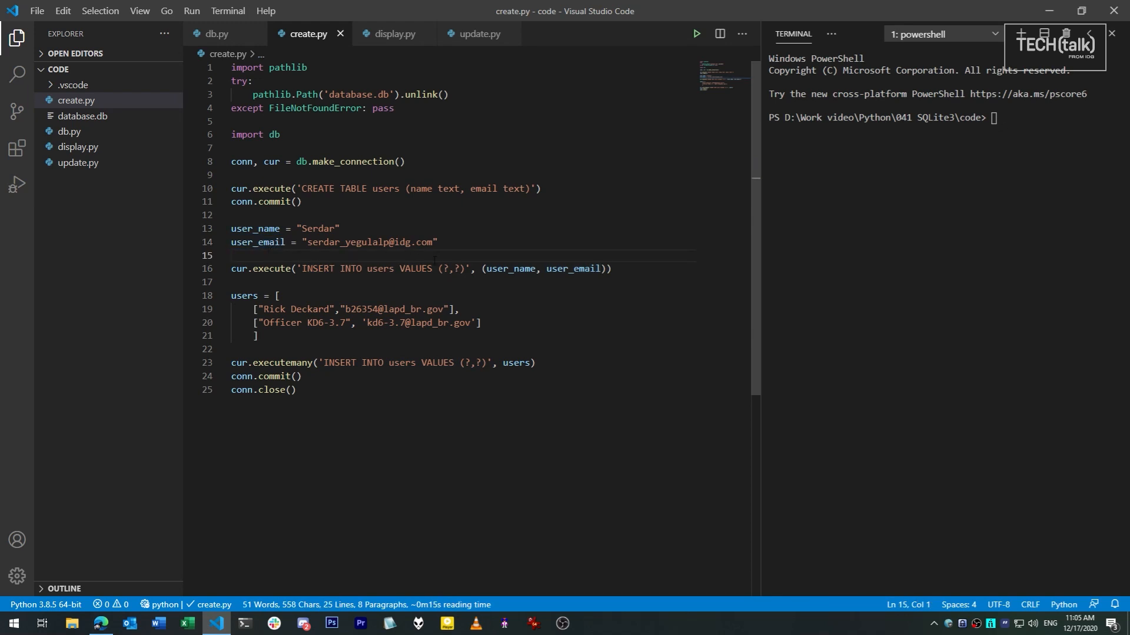
pyautogui.doubleClick(450, 269)
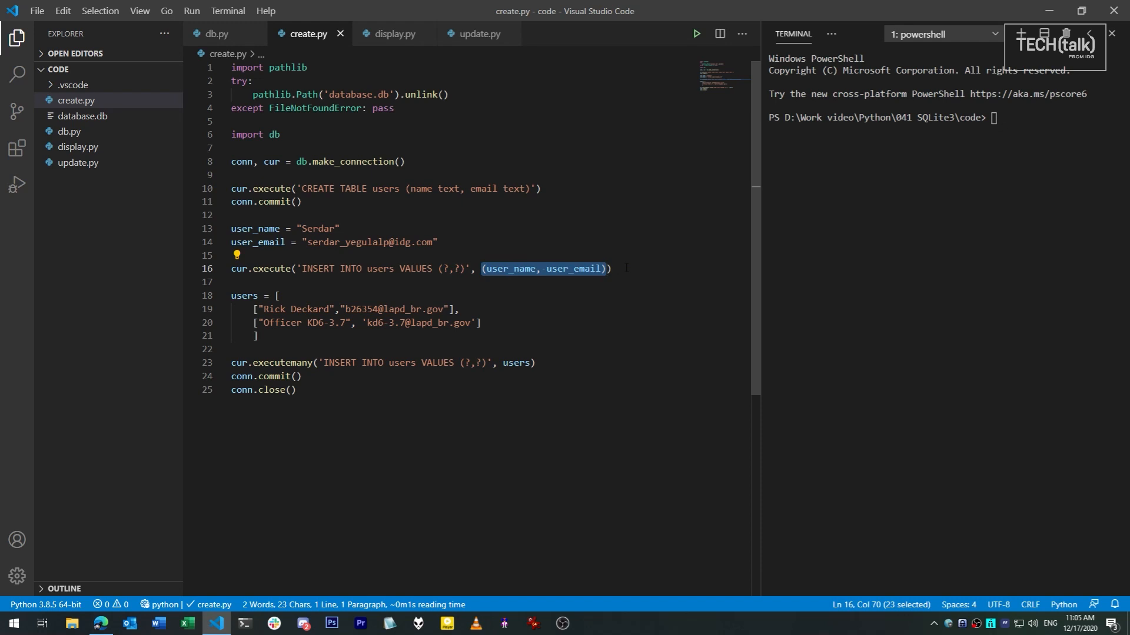
pyautogui.click(372, 281)
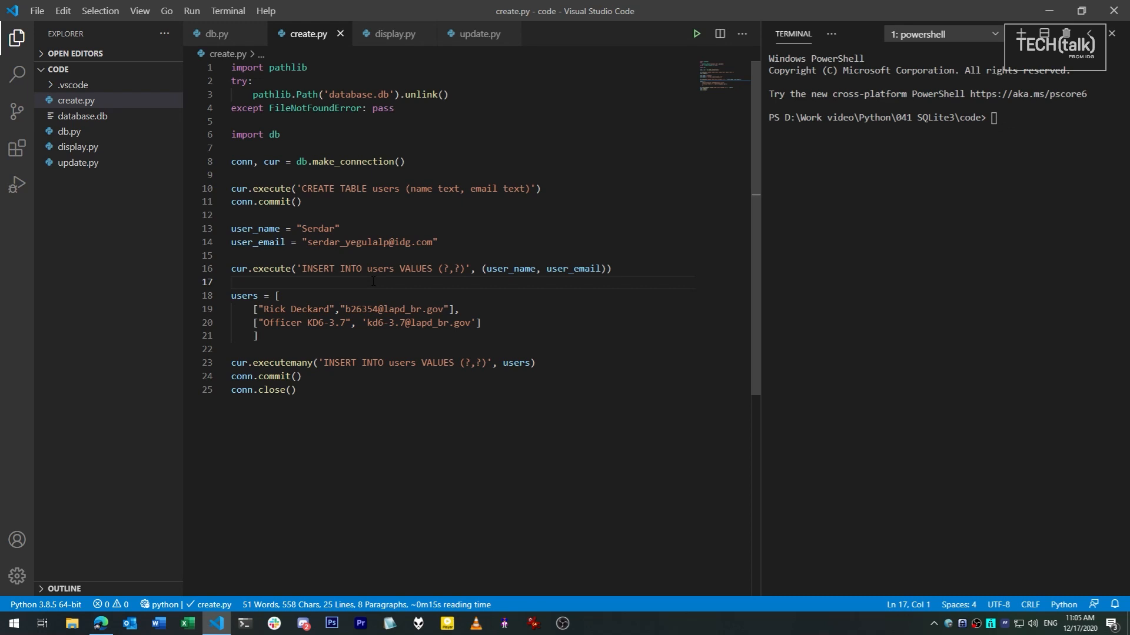
pyautogui.doubleClick(282, 362)
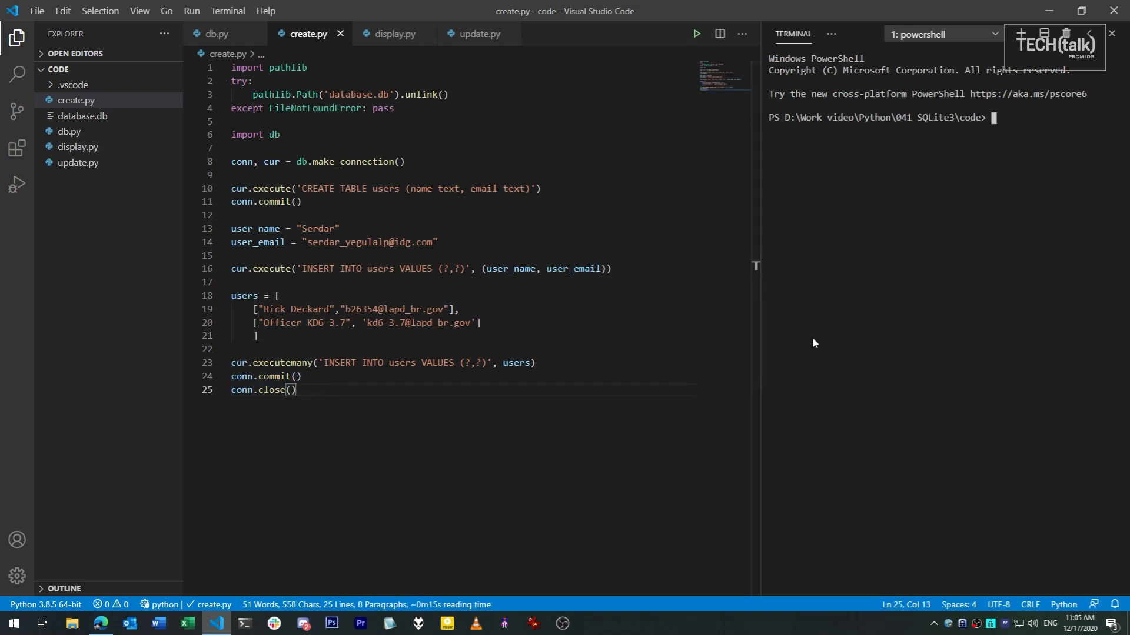
# Run py .\create.py to build the users database, then bring up display.py.
pyautogui.write('py .\\create.py')
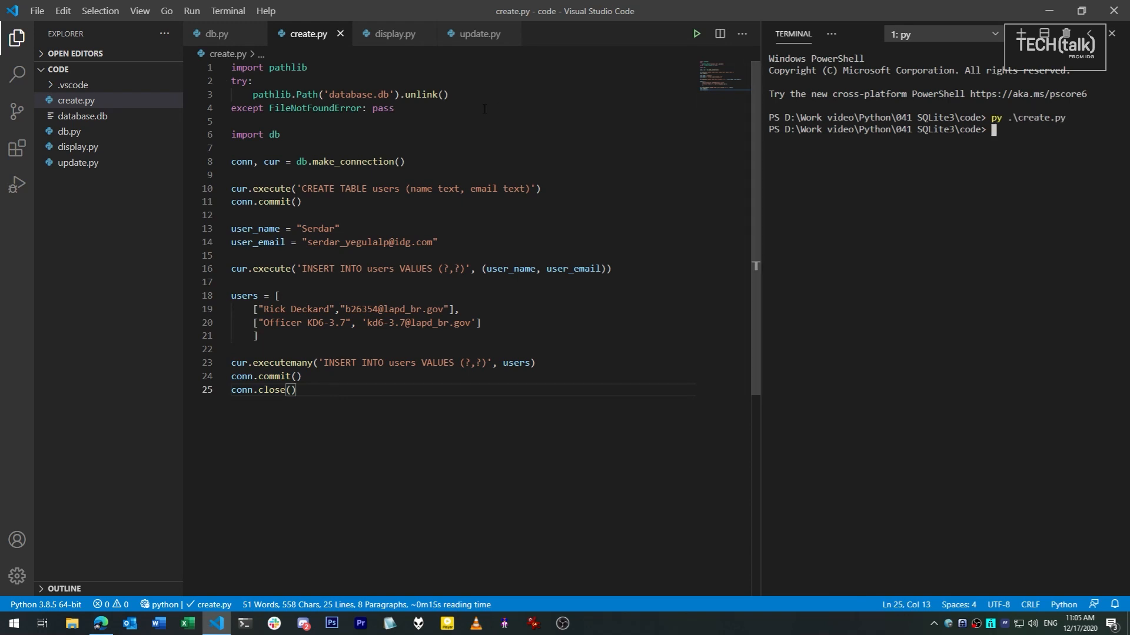
pyautogui.click(393, 33)
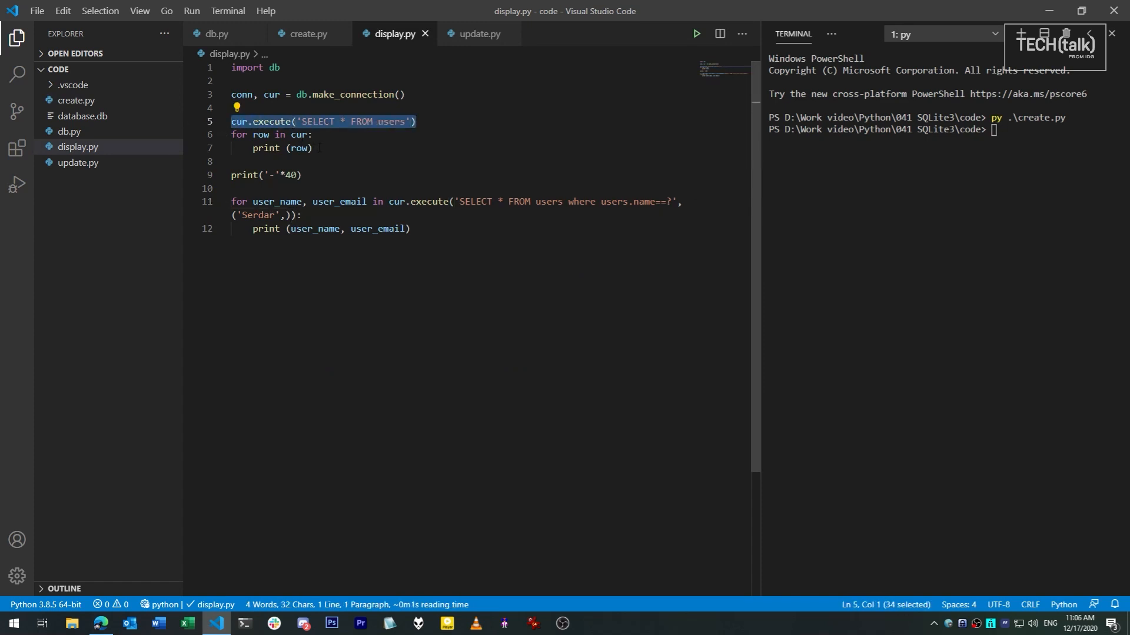
# Run display.py to list all three users and Serdar's row, then bring up update.py.
pyautogui.doubleClick(263, 135)
pyautogui.write('py .\\display.py')
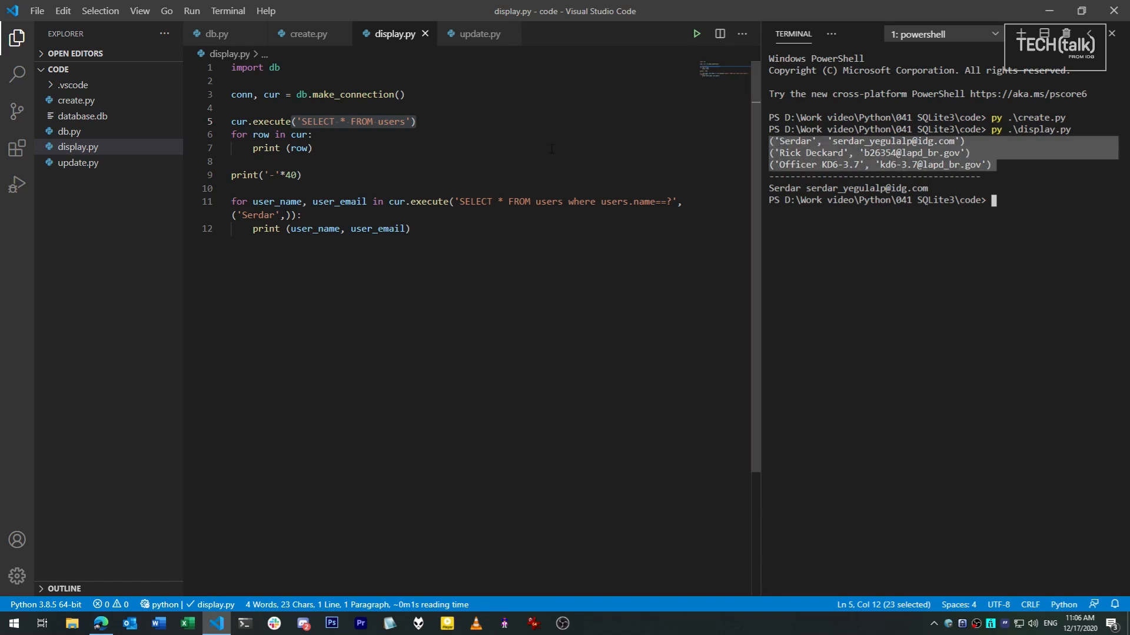
pyautogui.click(259, 174)
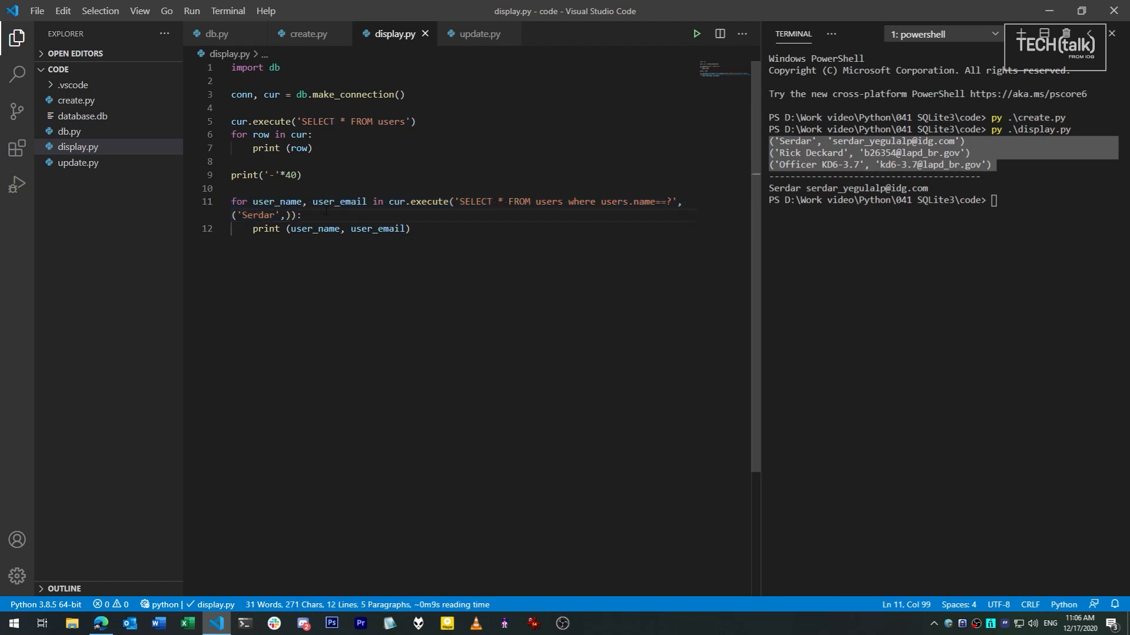
pyautogui.moveTo(723, 234)
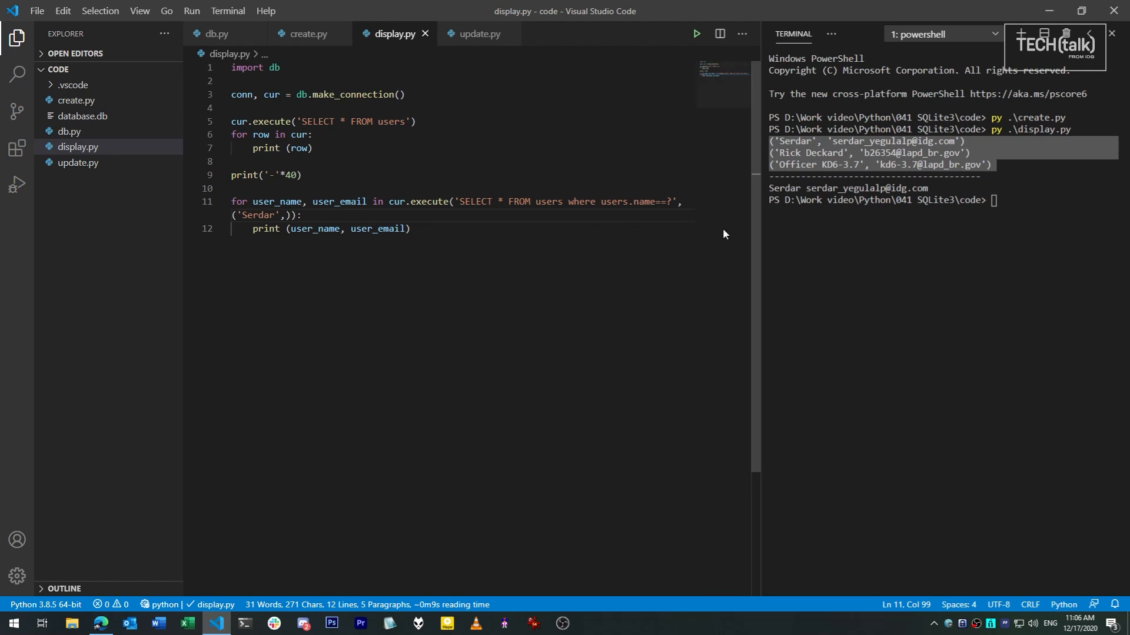
pyautogui.click(477, 33)
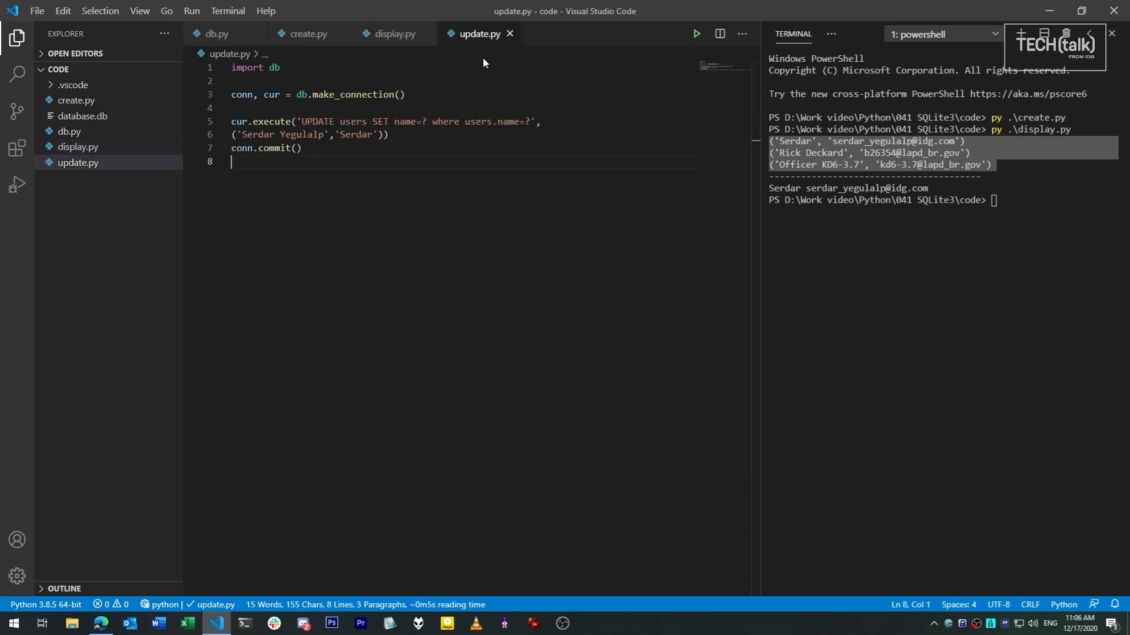
# Run update.py to rename Serdar to Serdar Yegulalp, then rerun display.py to confirm.
pyautogui.moveTo(231, 121); pyautogui.dragTo(389, 135)
pyautogui.write('py .\\update.py')
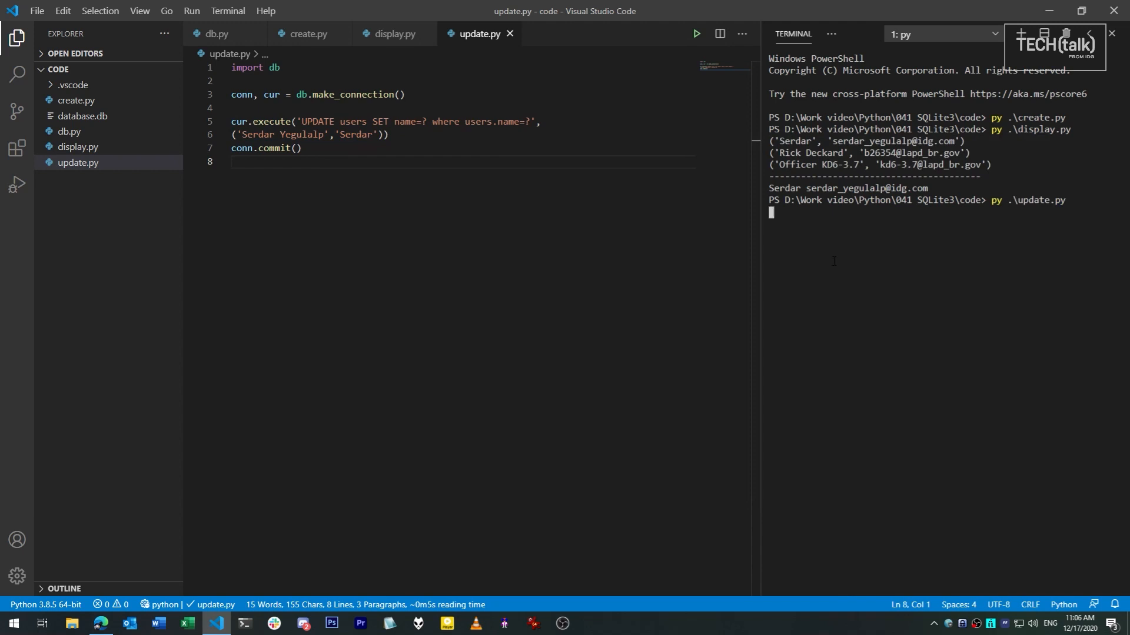
pyautogui.press('Return')
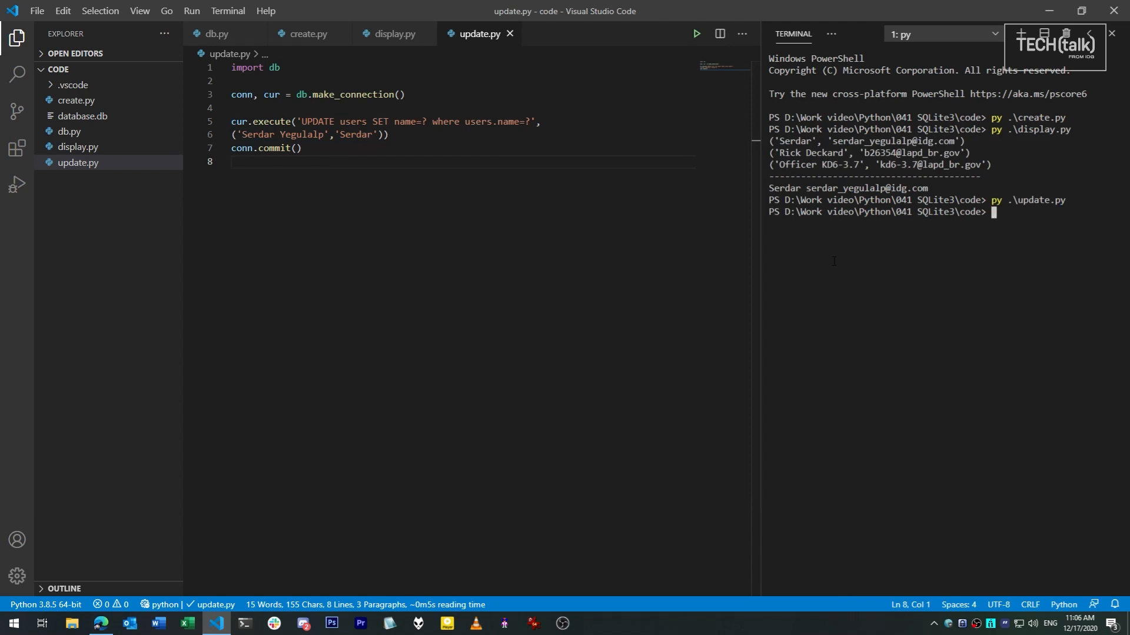
pyautogui.write('py dis')
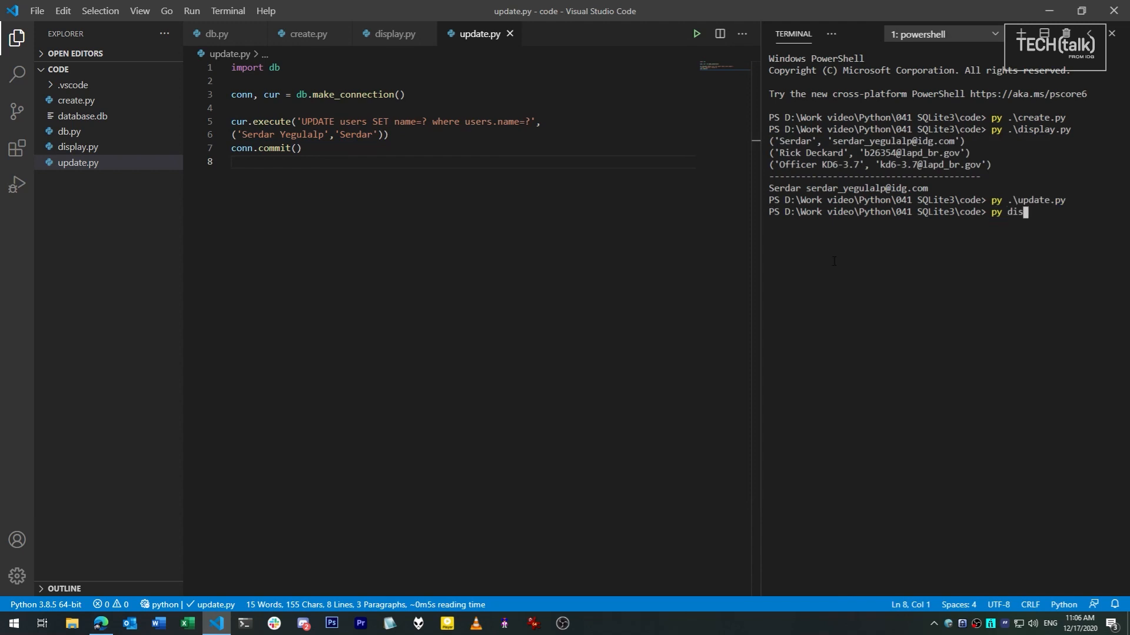
pyautogui.press('Return')
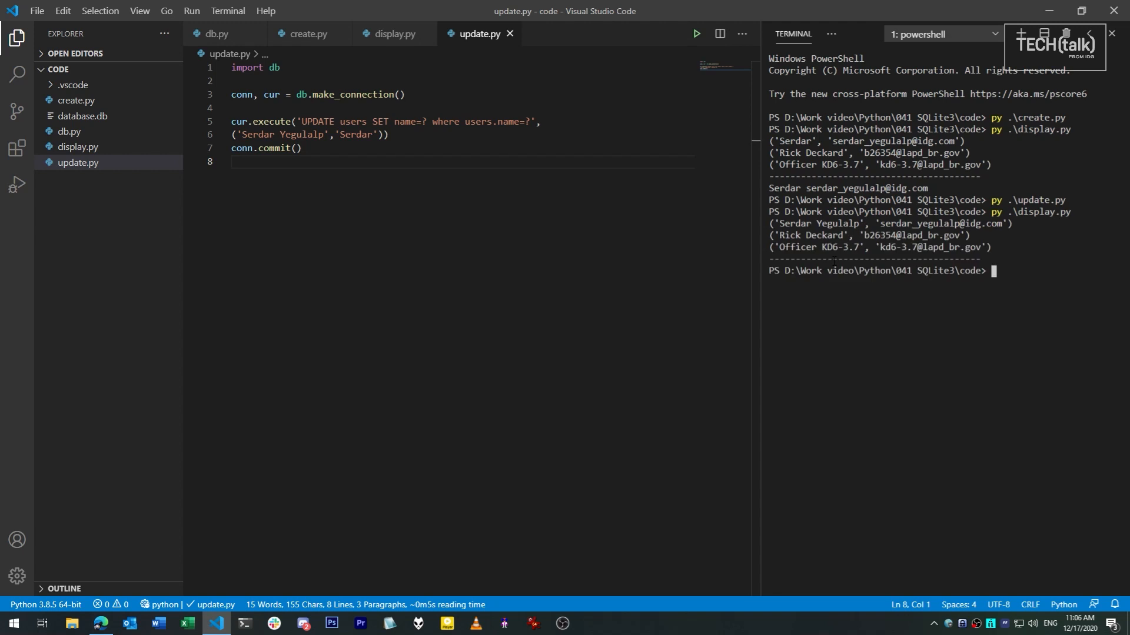
pyautogui.click(395, 34)
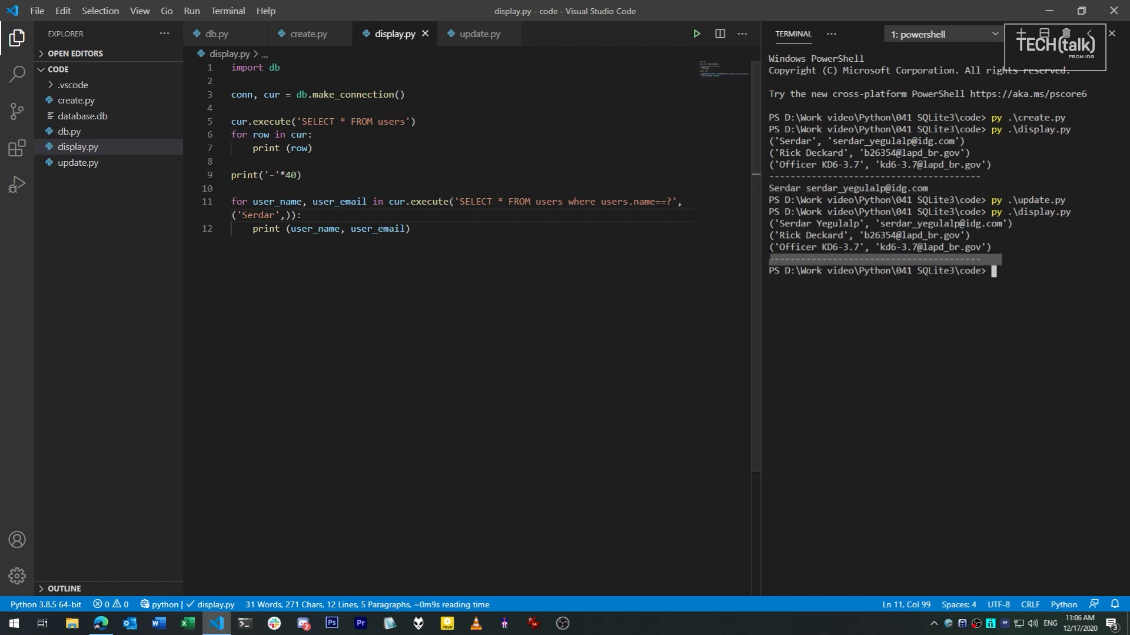
pyautogui.doubleClick(259, 215)
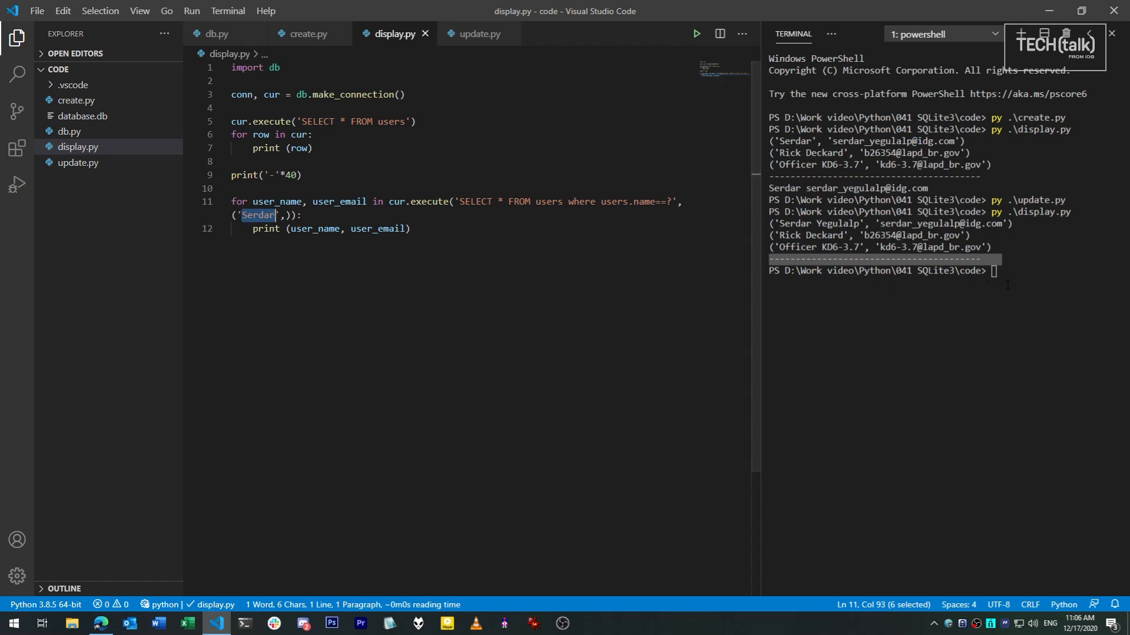
pyautogui.click(411, 229)
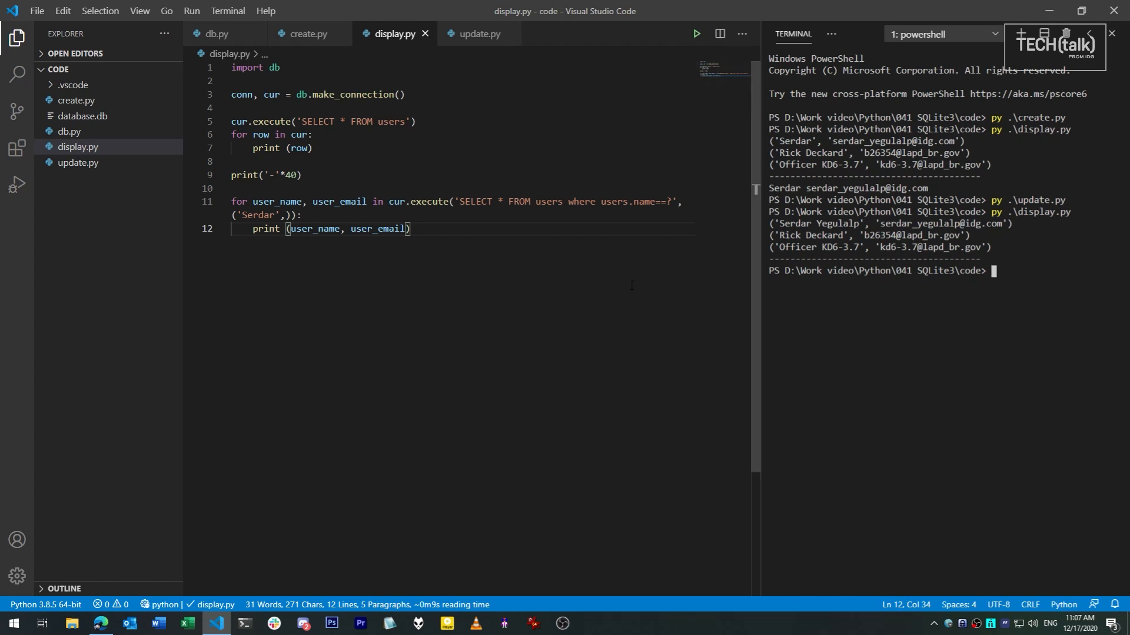
pyautogui.doubleClick(475, 201)
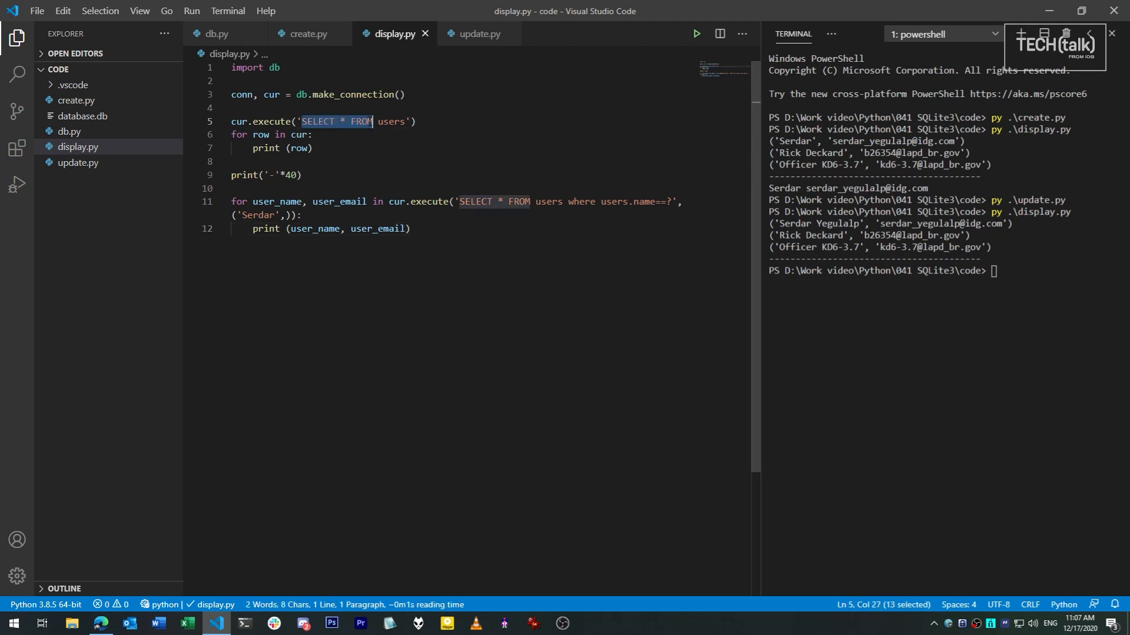
pyautogui.click(411, 229)
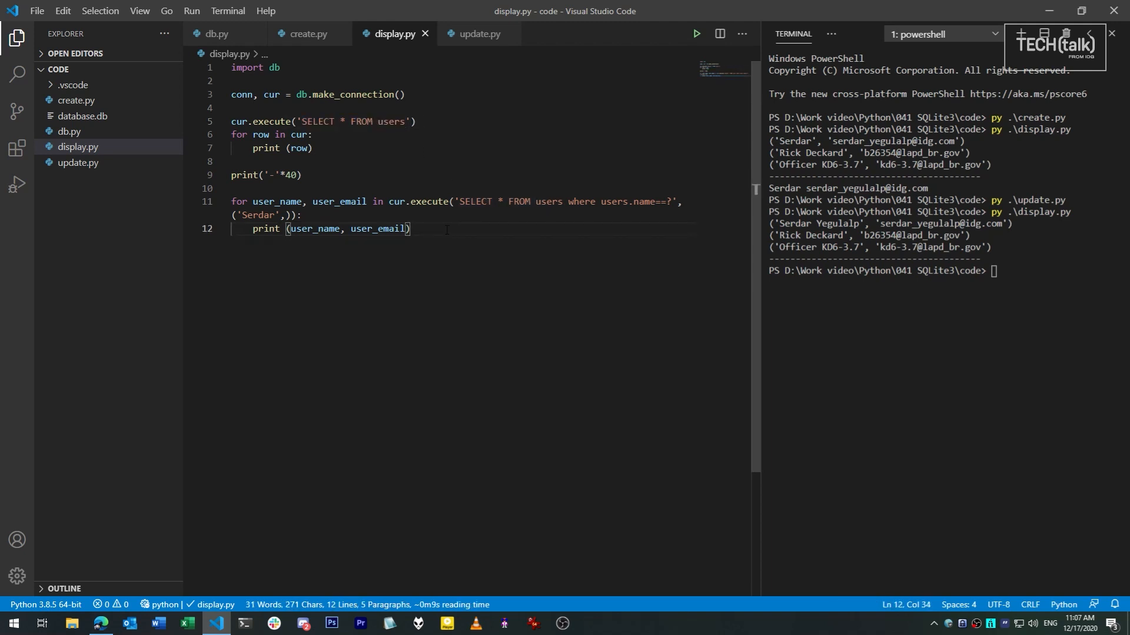